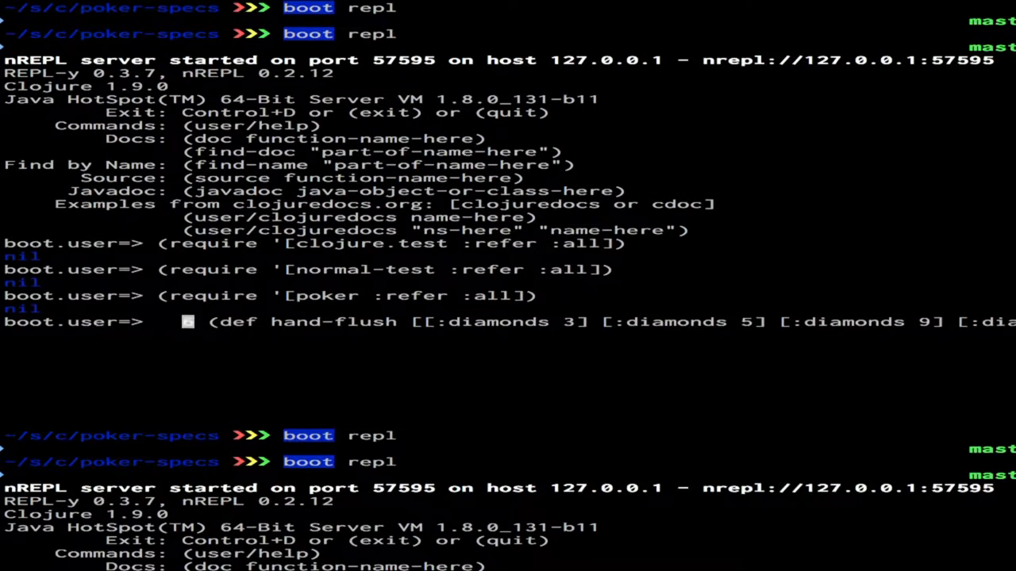
Evaluate the hand-flush definition, a sample hand of diamond cards.
key(Return)
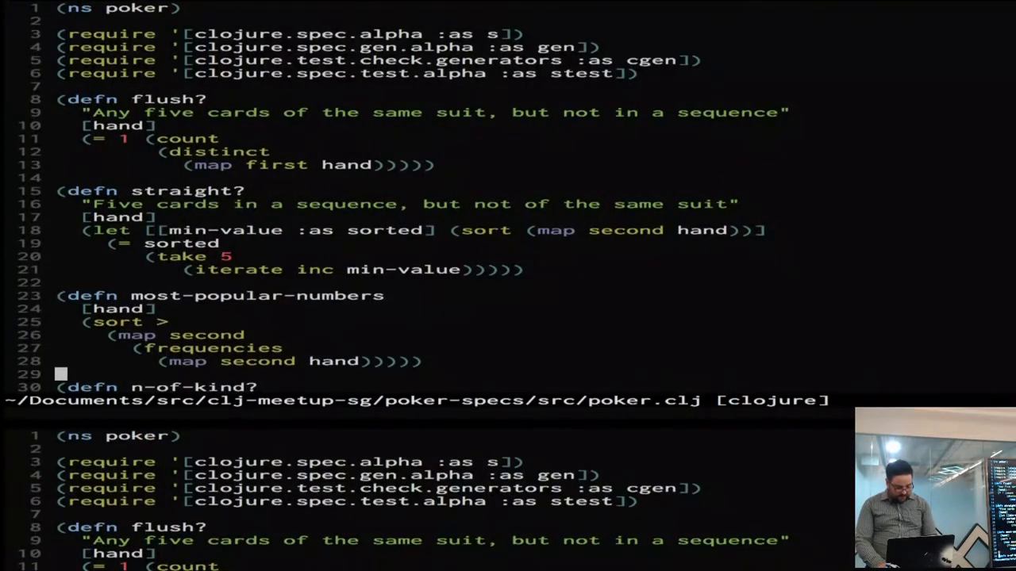
Review flush?, score and the s/def card specs in poker.clj, then return to the restarted REPL.
scroll(down, 3)
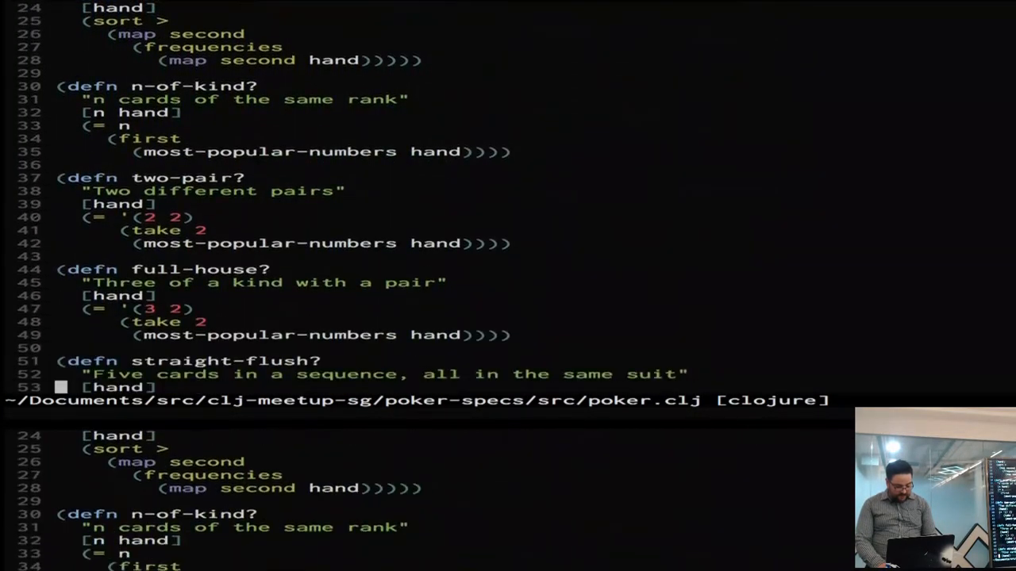
scroll(down, 3)
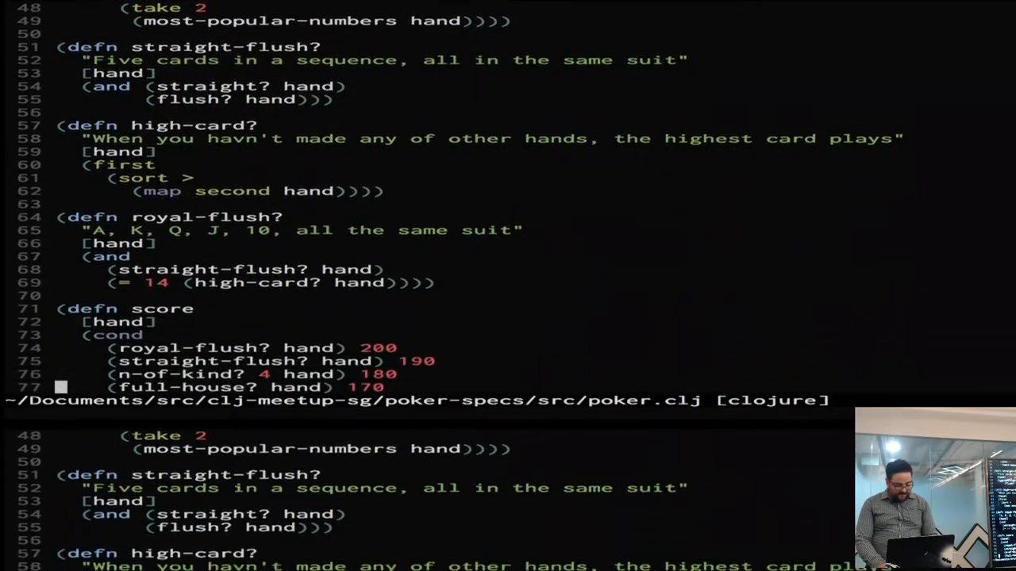
scroll(down, 3)
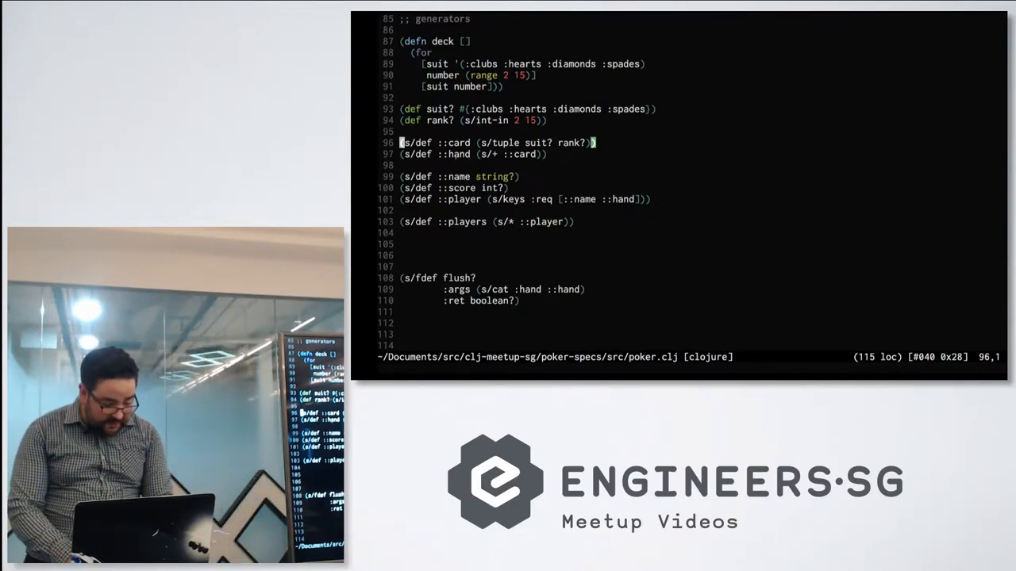
double_click(458, 142)
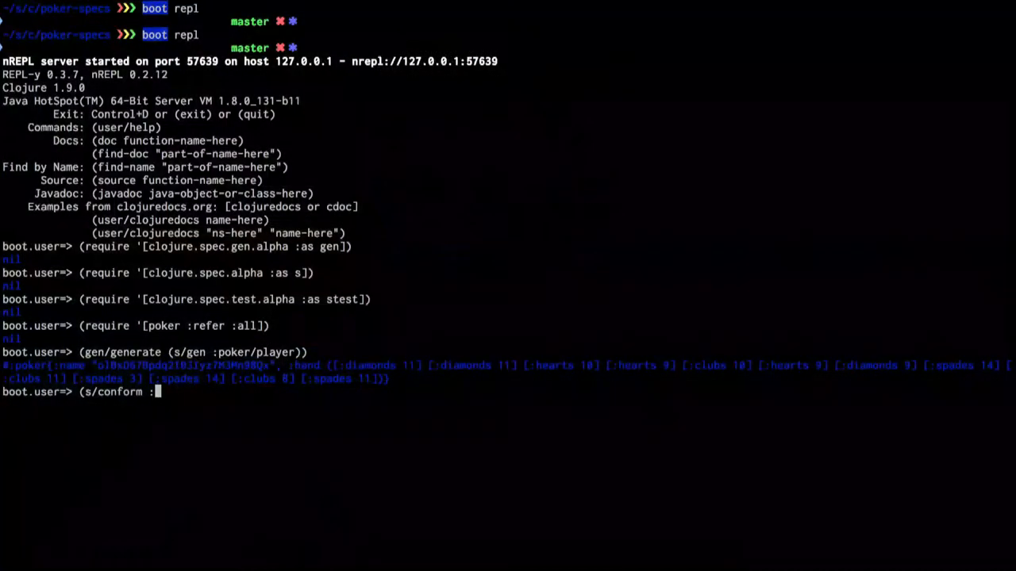
Conform [:diamonds] against ::card, which fails because the spec cannot be resolved.
text(:card)
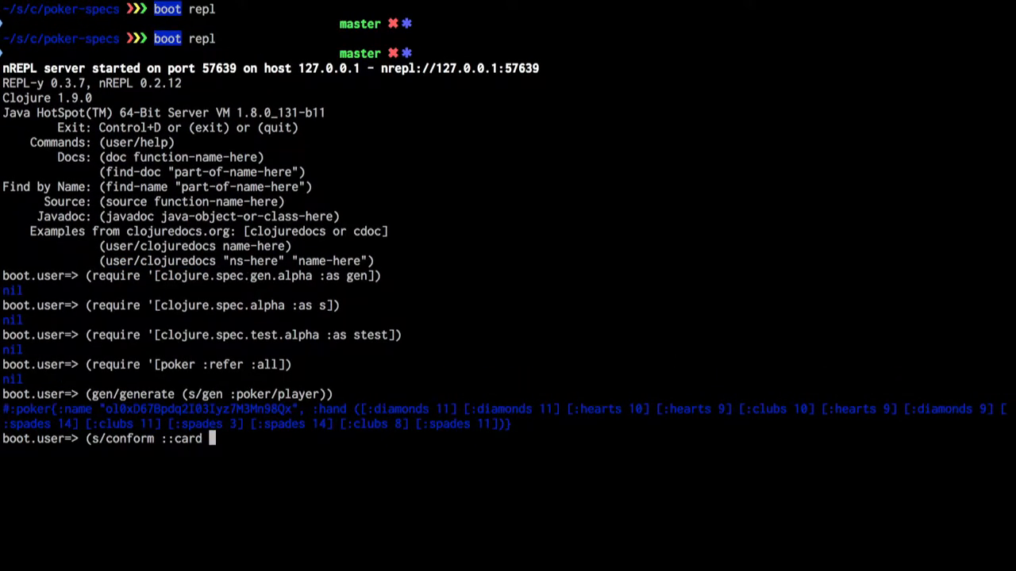
text([:)
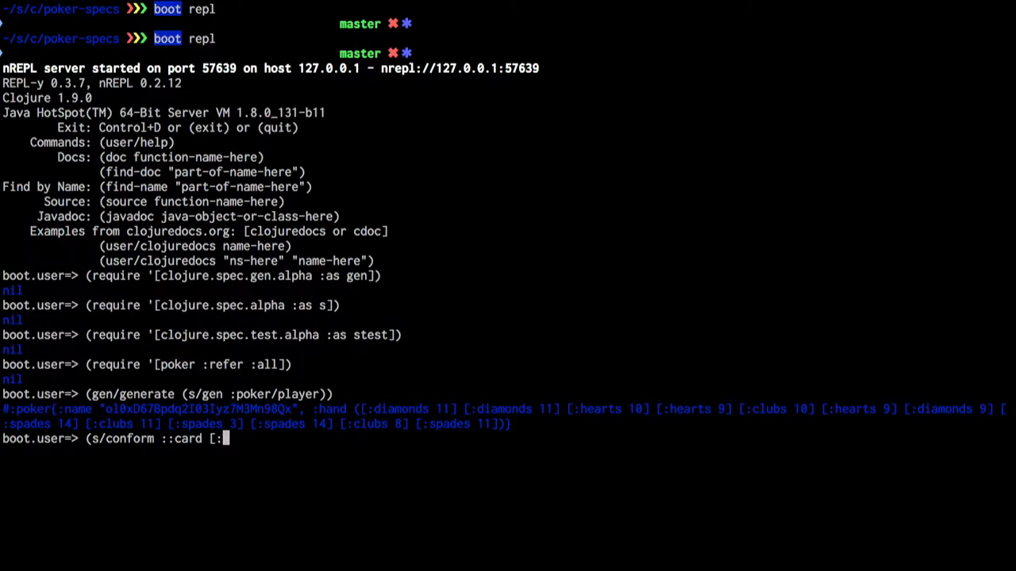
text(:diamonds])
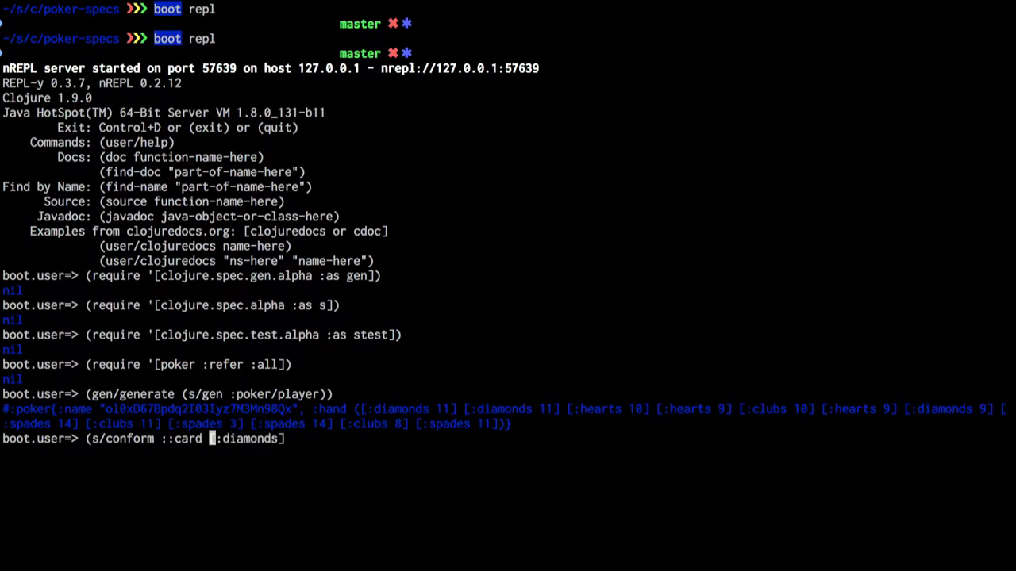
key(Return)
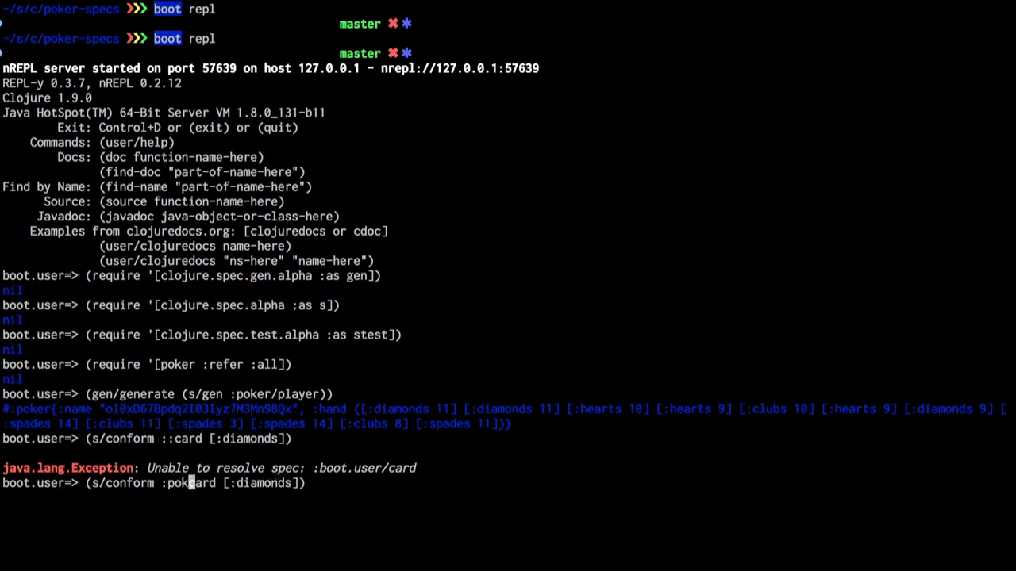
Conform [:diamonds] against :poker/card (invalid), then check [:diamonds 4] (valid).
text(er/)
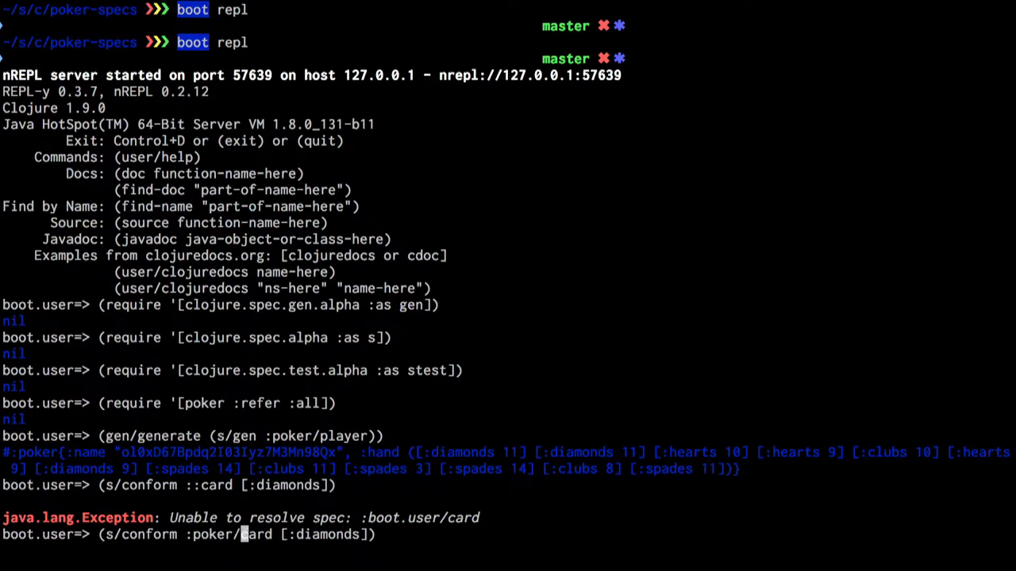
key(Return)
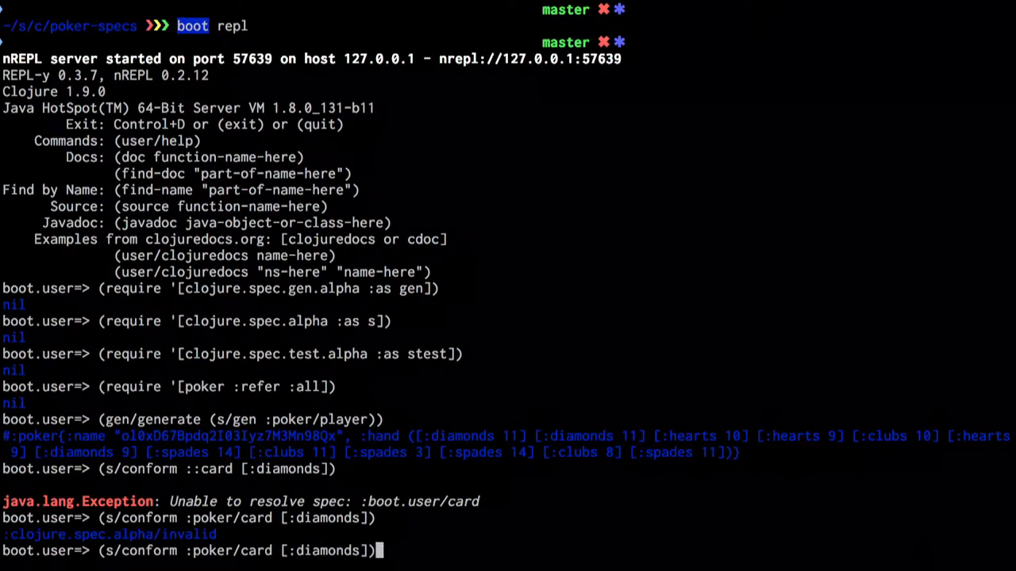
key(Return)
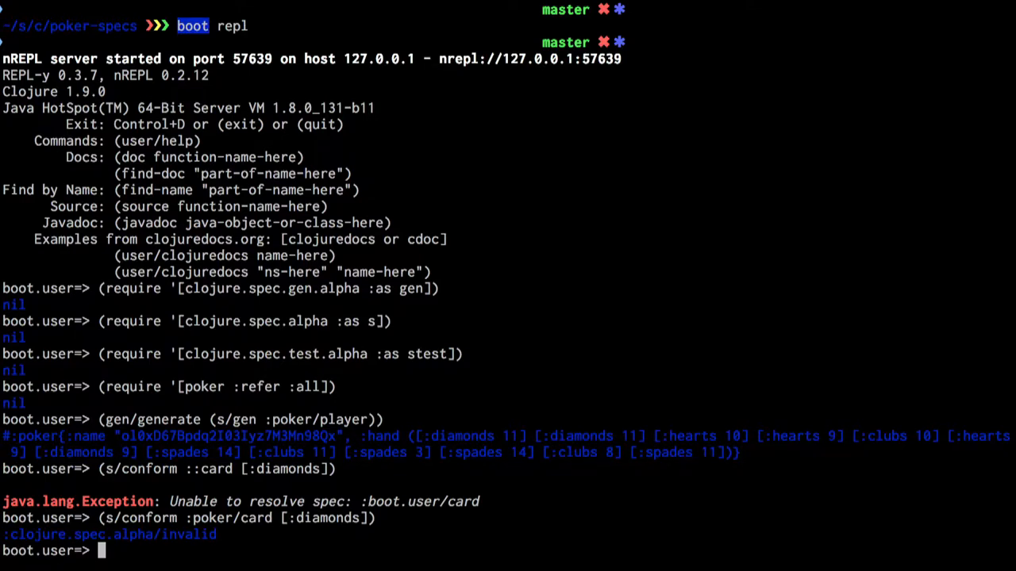
text((s/conform :poker/card [:diamonds]))
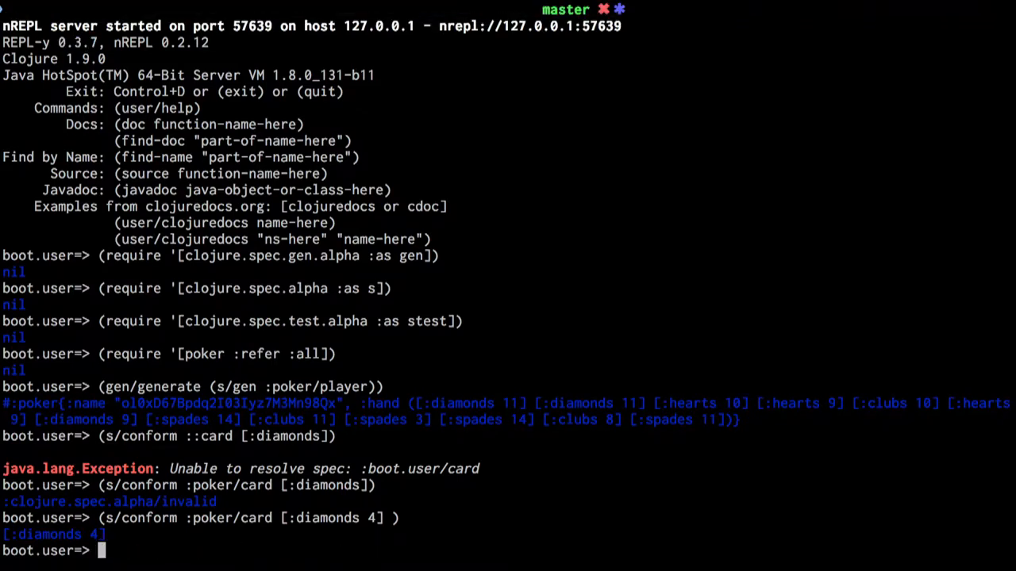
text((g)
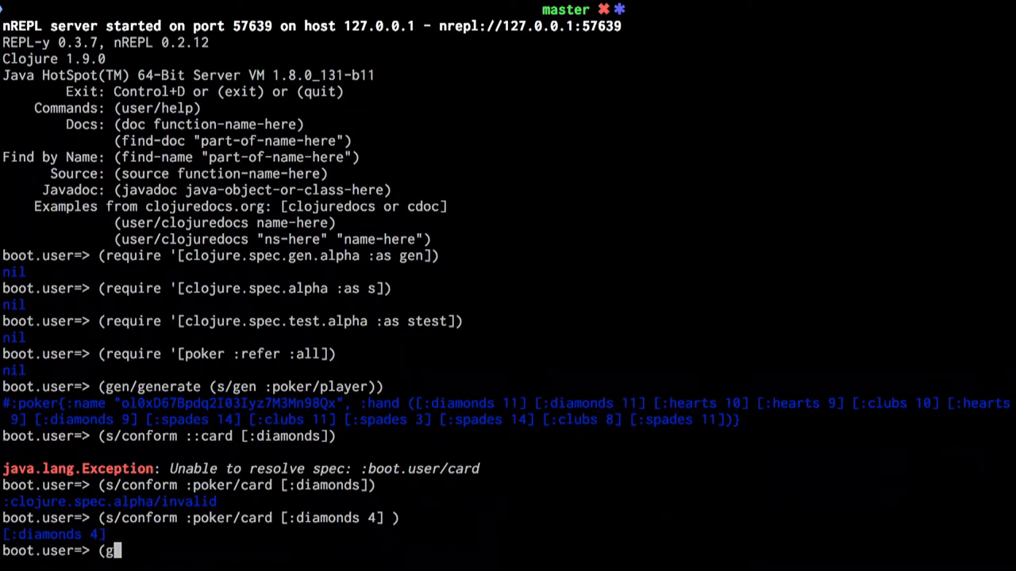
Generate random cards with (gen/generate (s/gen :poker/card)) and rerun it for more.
text(en/gen)
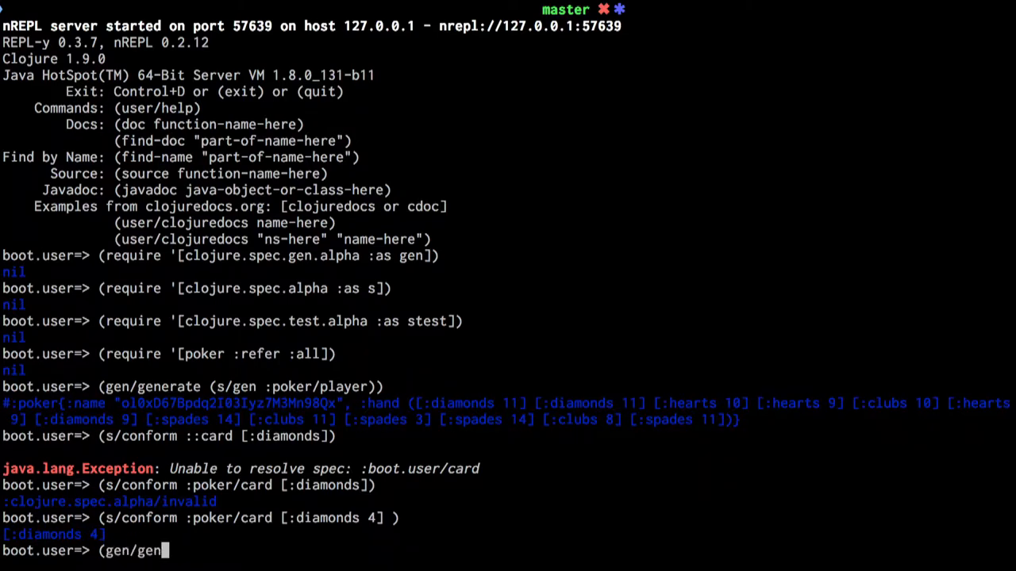
text(erate (s/gen :po)
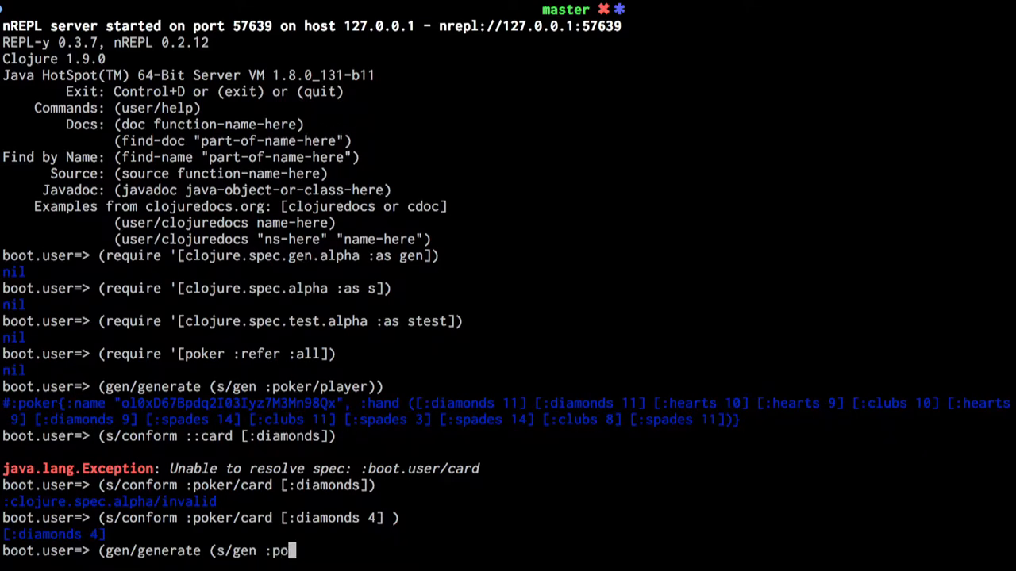
text(kercard)
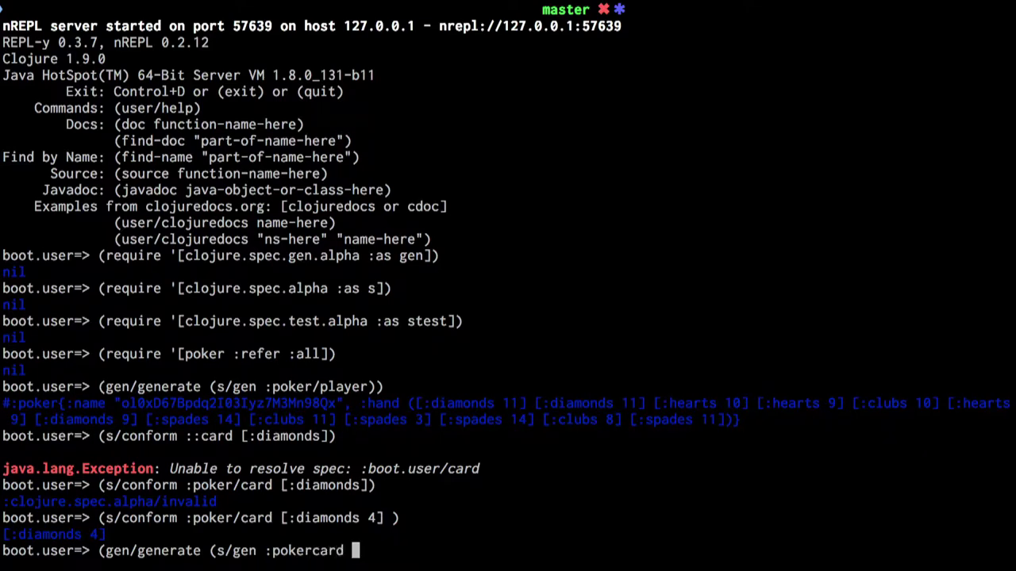
key(BackSpace)
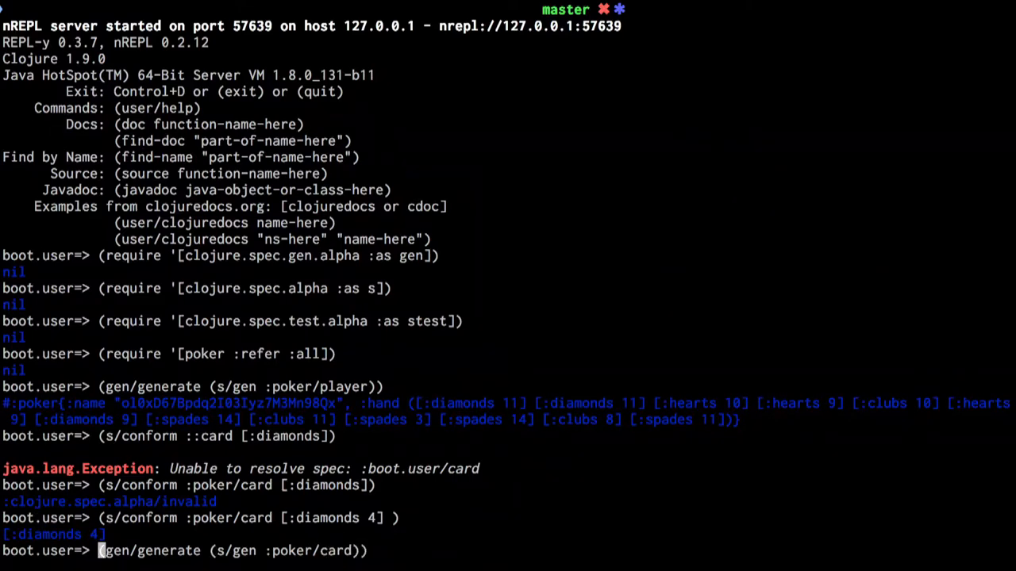
key(Return)
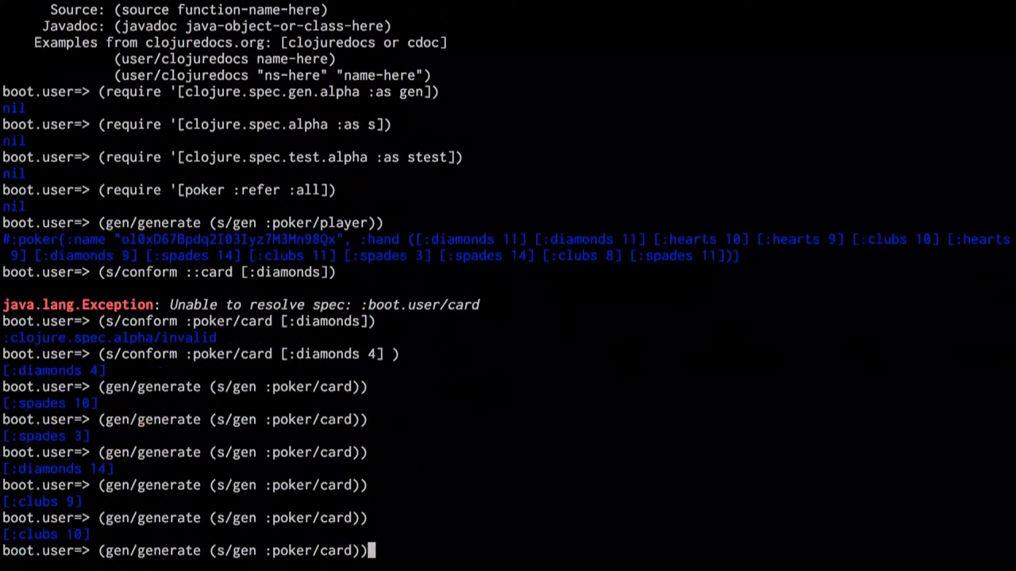
key(Return)
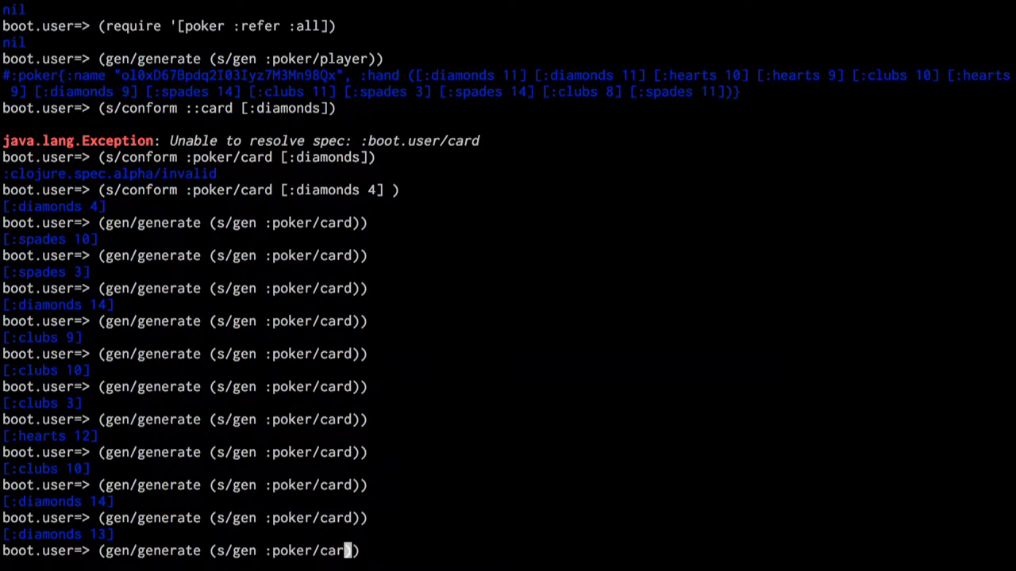
Generate another random :poker/card value.
text(hand)
key(Return)
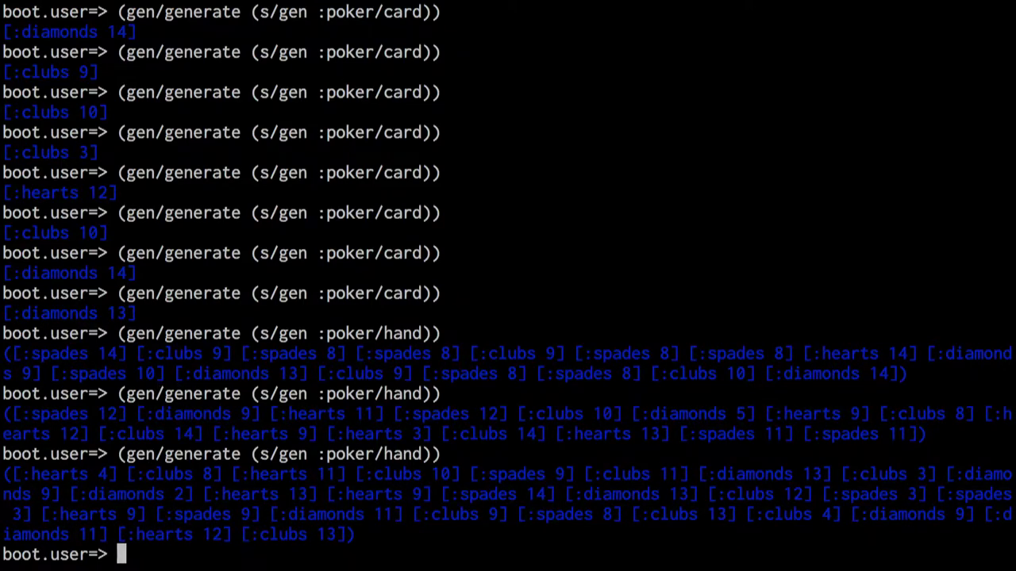
Print the documentation for s/fdef with (doc s/fdef).
text((doc s)
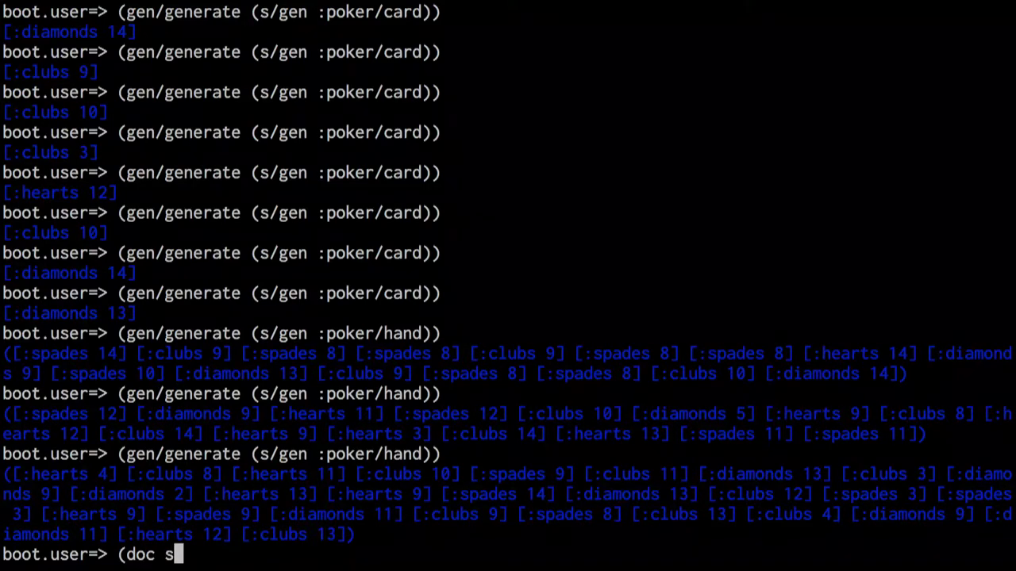
text(/fdef)
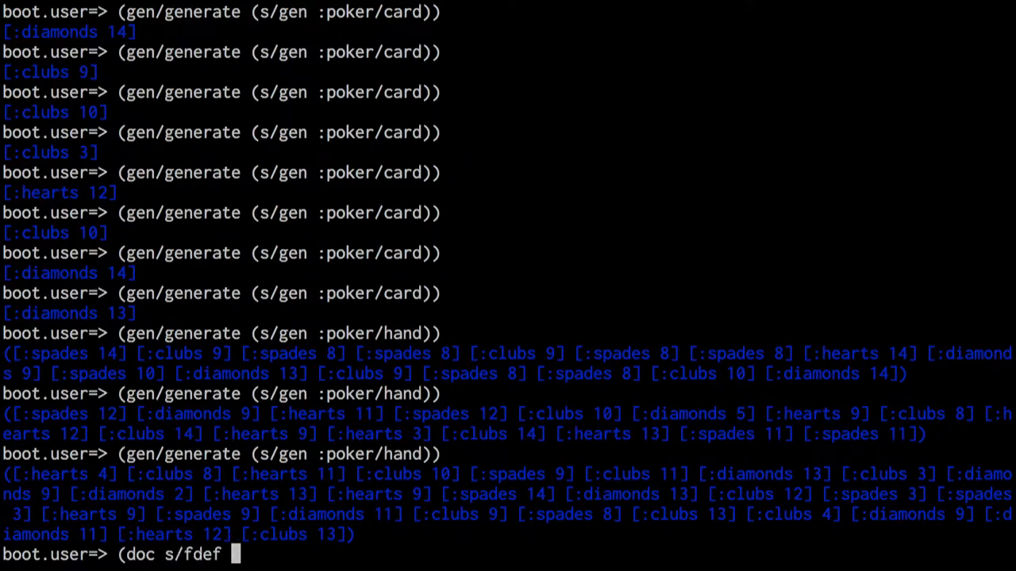
key(Return)
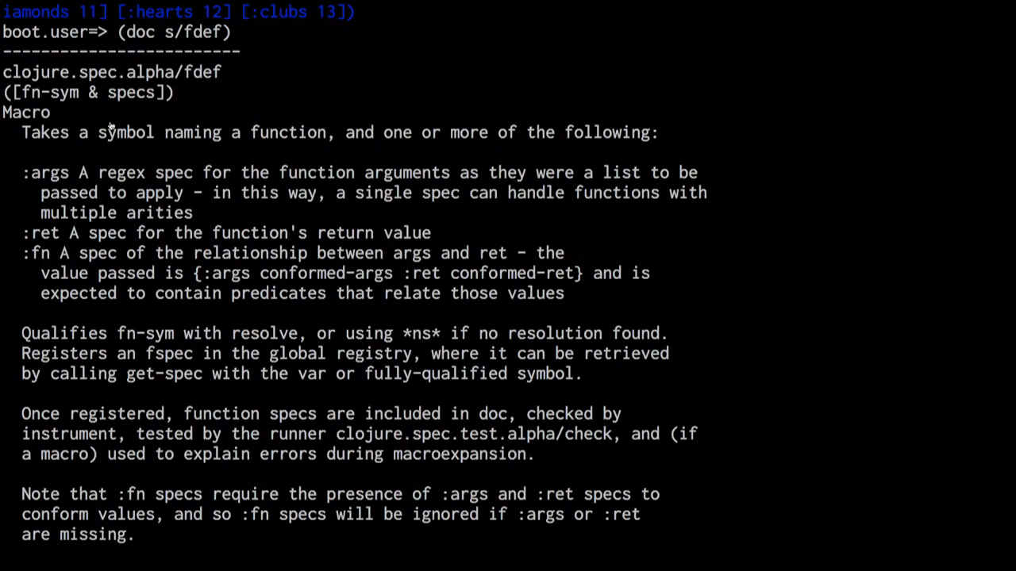
mouse_move(107, 119)
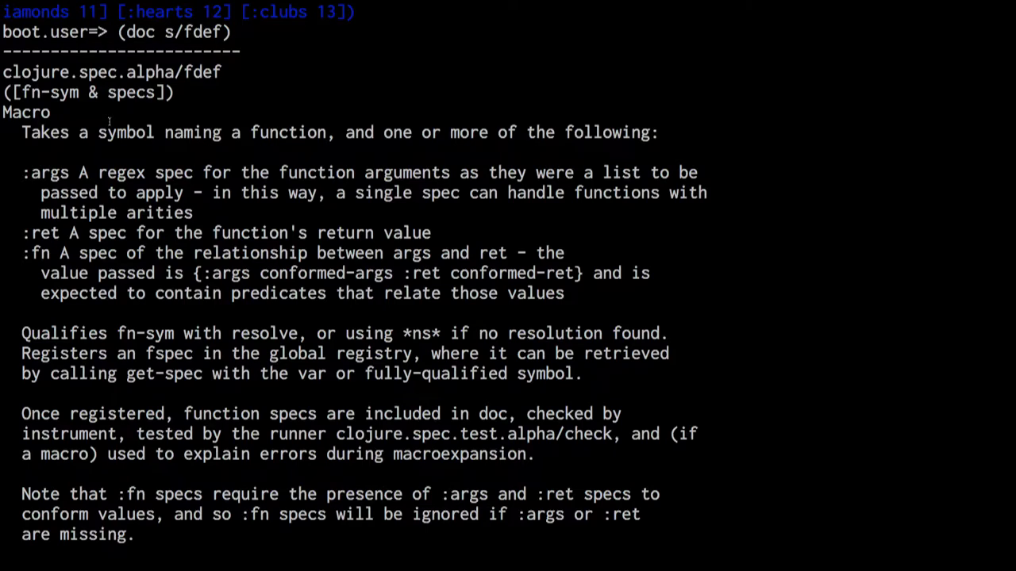
mouse_move(184, 168)
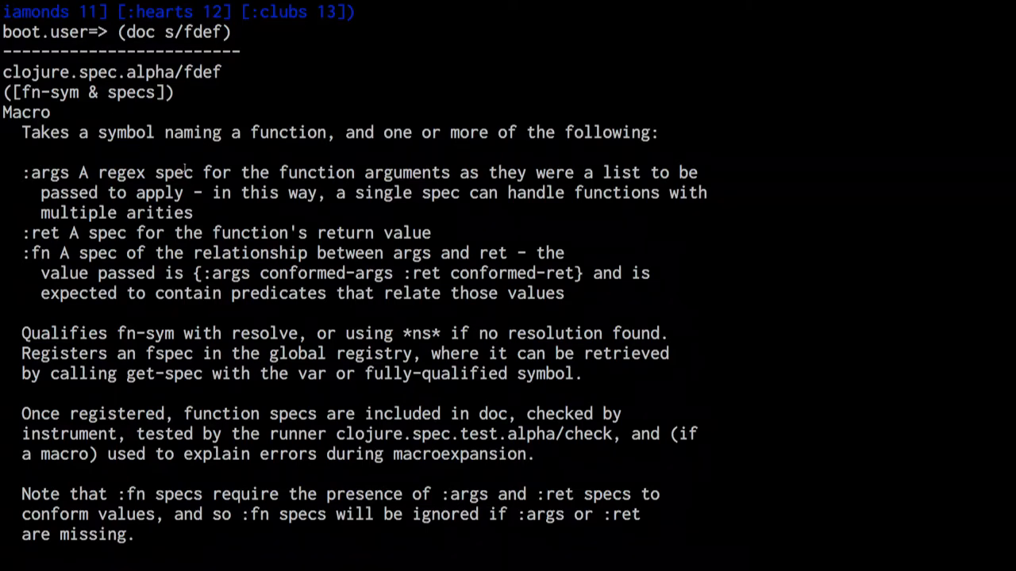
scroll(down, 3)
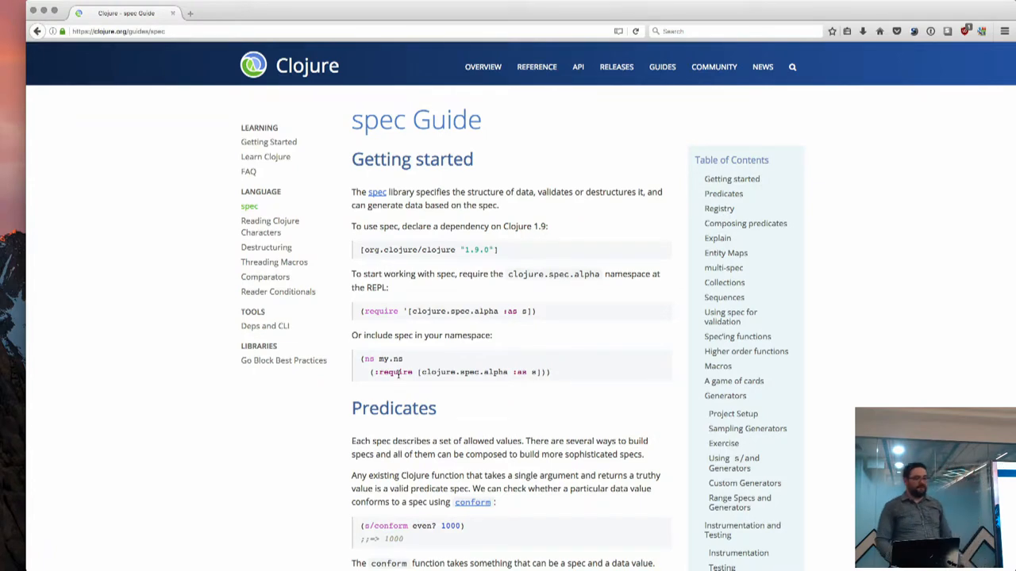
mouse_move(574, 351)
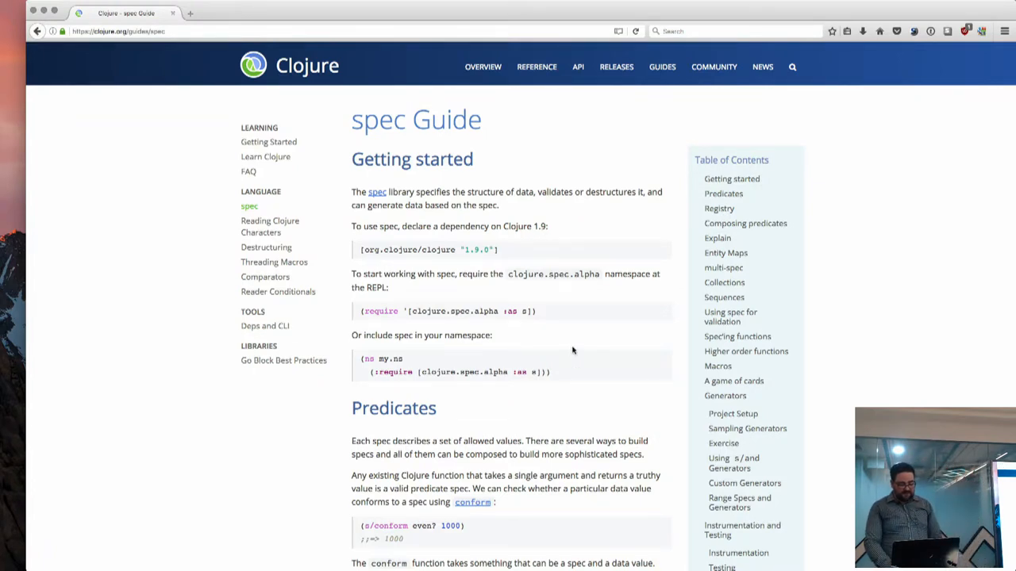
mouse_move(543, 385)
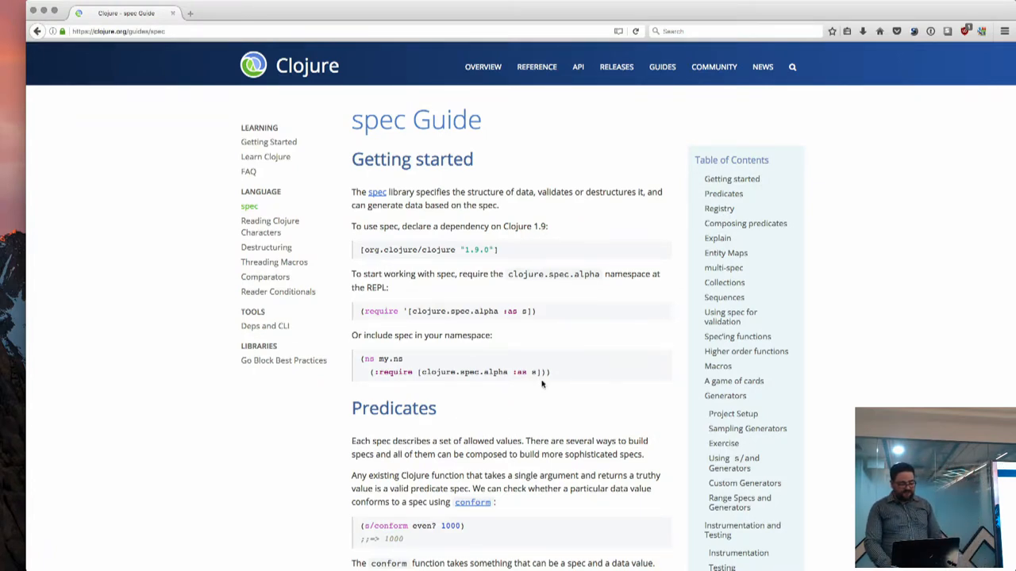